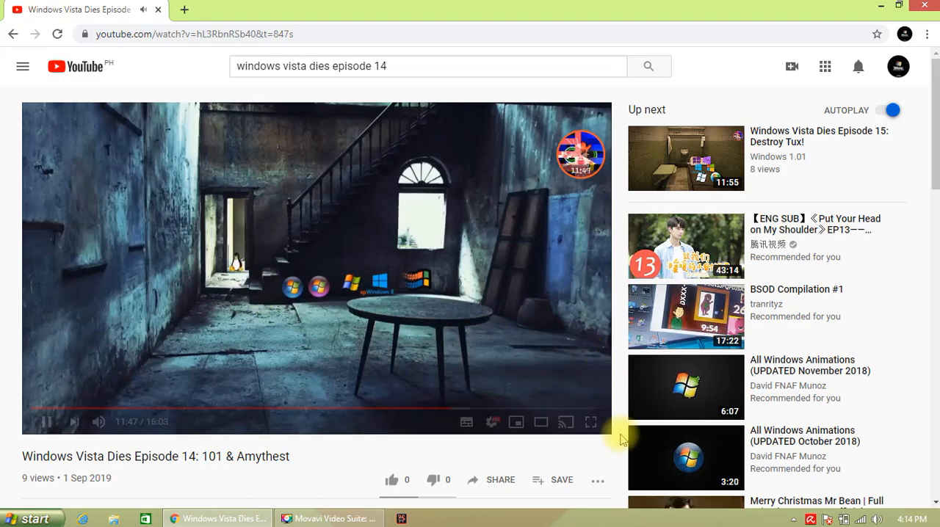
pyautogui.moveTo(590, 423)
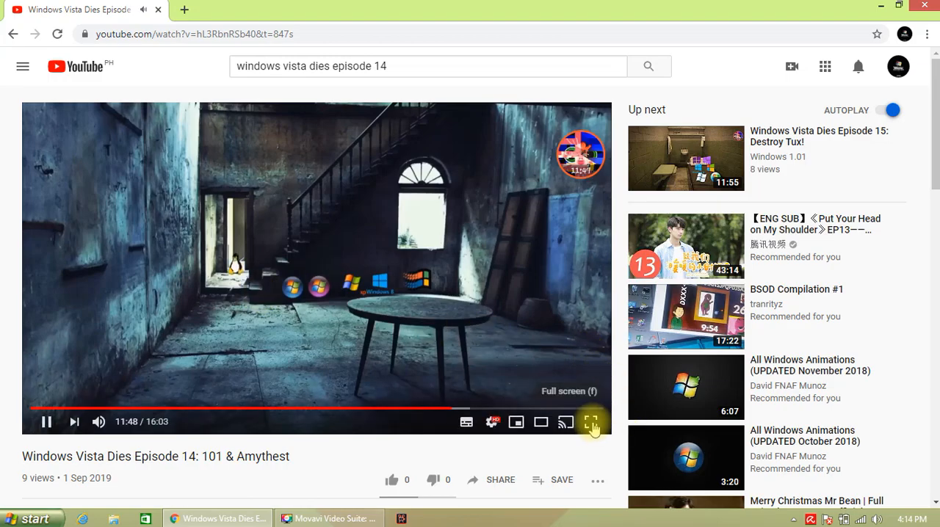
# Expand the Windows Vista Dies Episode 14 video to full-screen playback
pyautogui.click(591, 420)
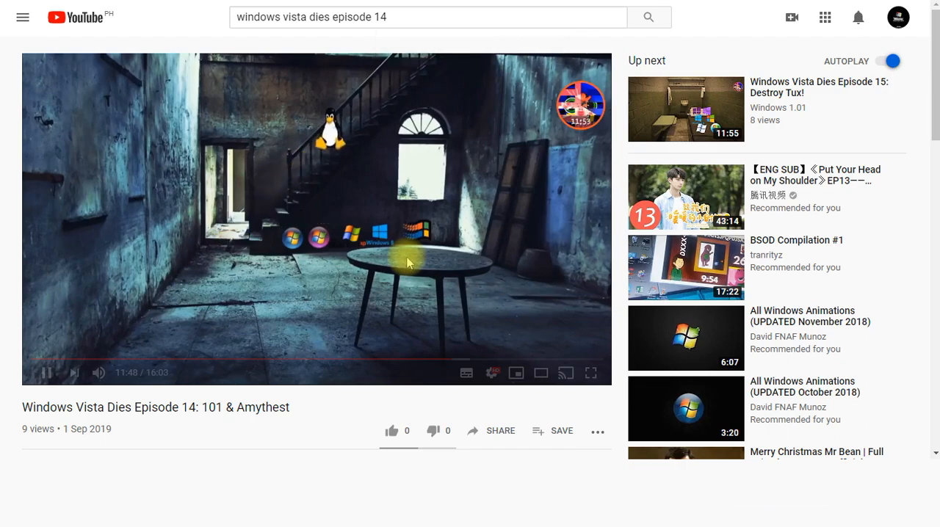
pyautogui.click(590, 373)
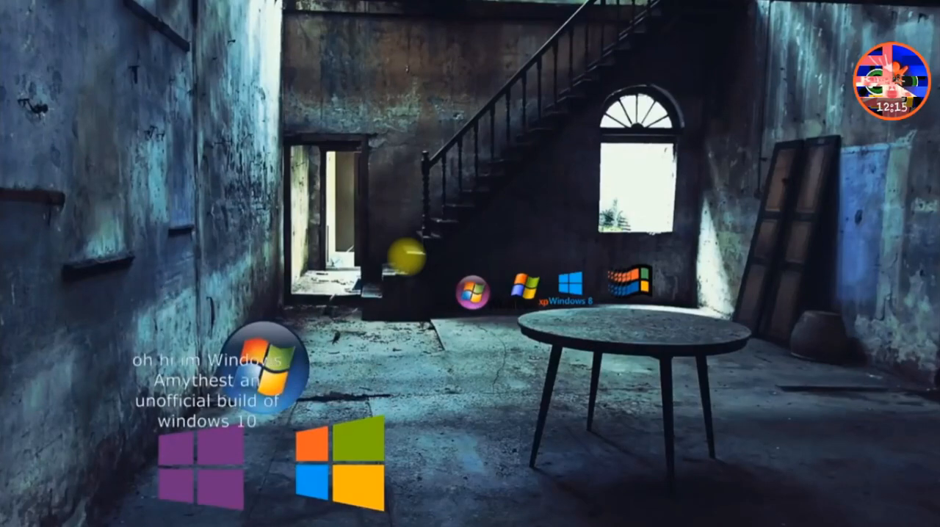
pyautogui.click(470, 264)
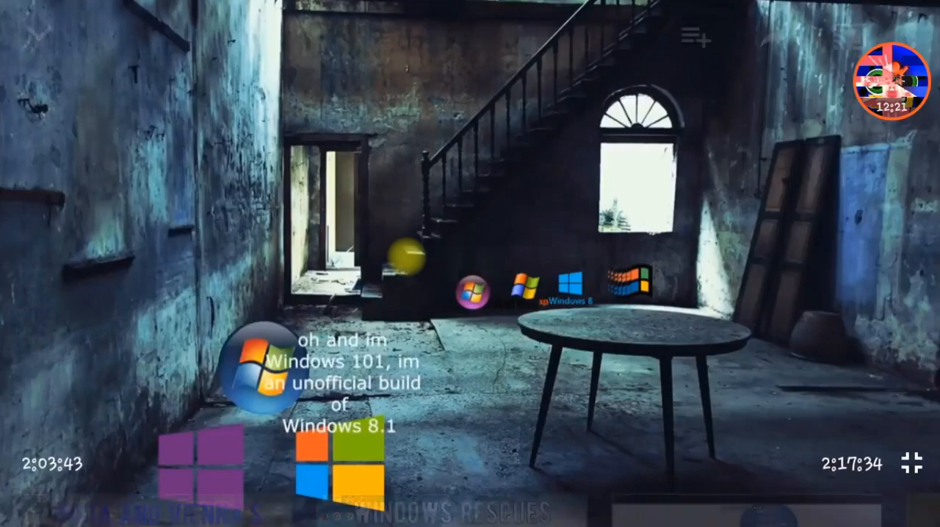
pyautogui.click(470, 264)
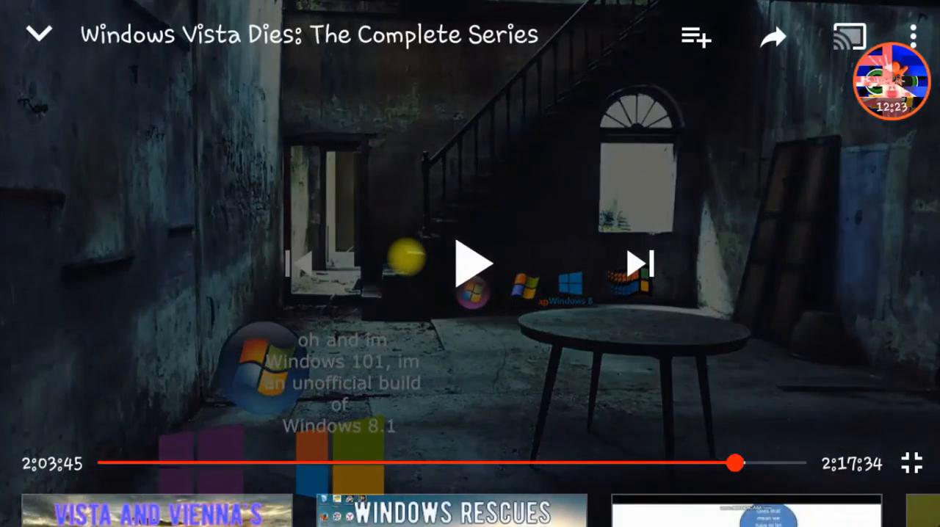
pyautogui.click(470, 265)
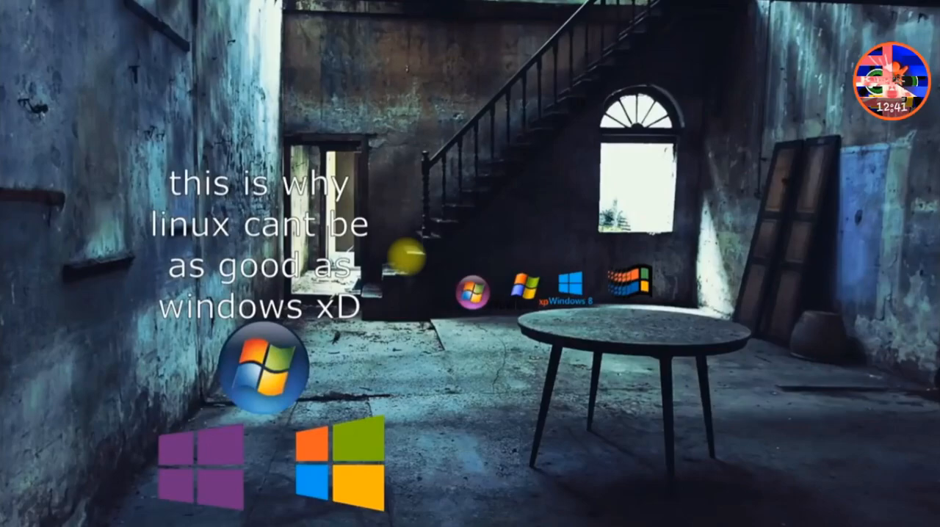
pyautogui.click(470, 264)
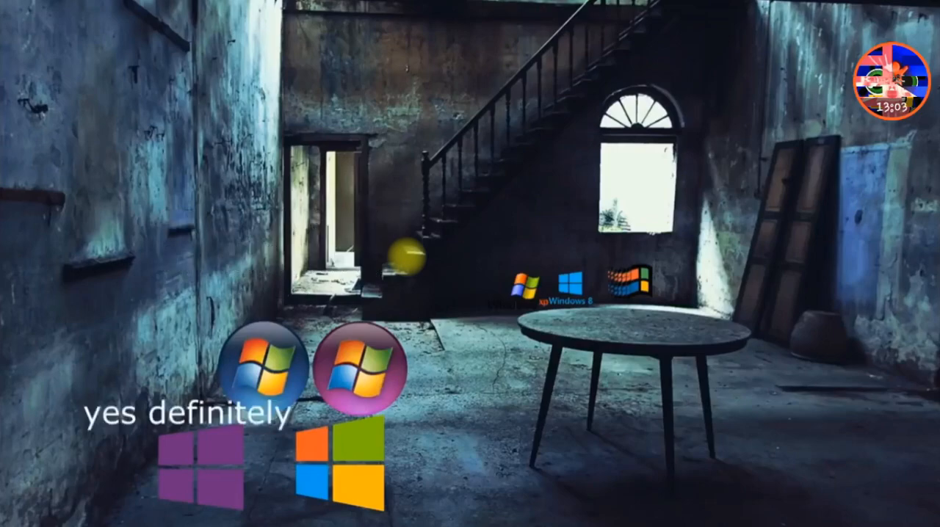
pyautogui.click(470, 264)
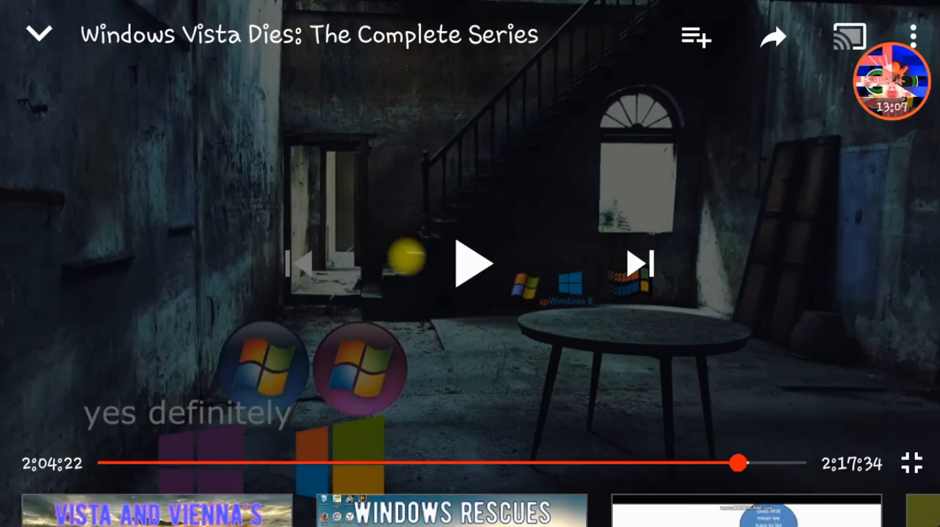
pyautogui.click(473, 263)
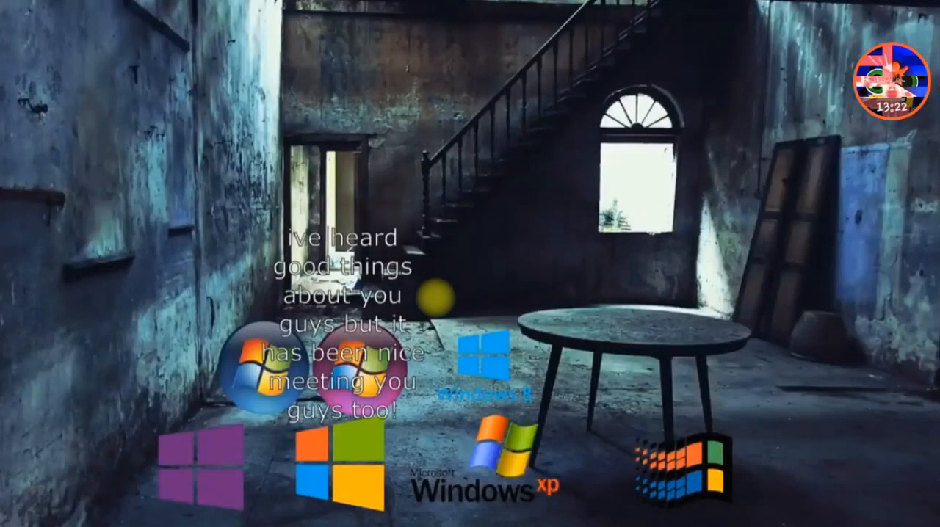
pyautogui.click(470, 264)
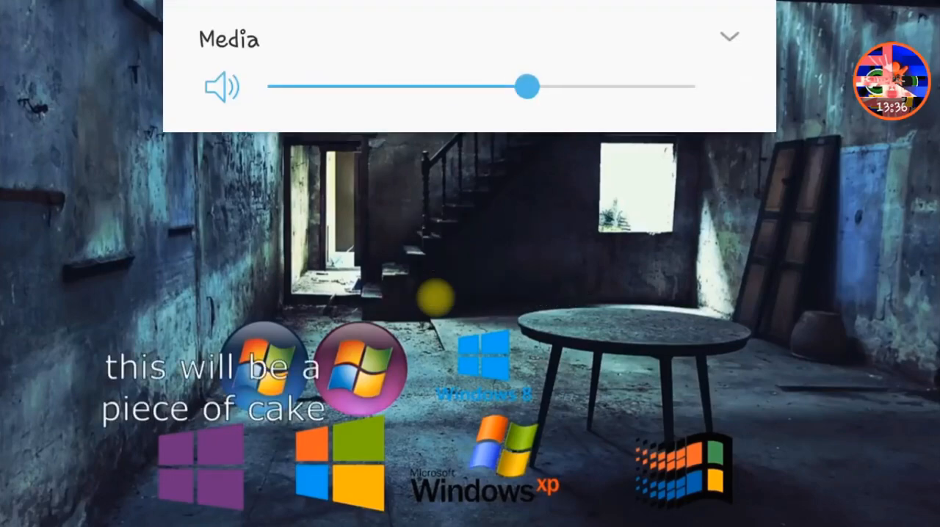
pyautogui.click(728, 35)
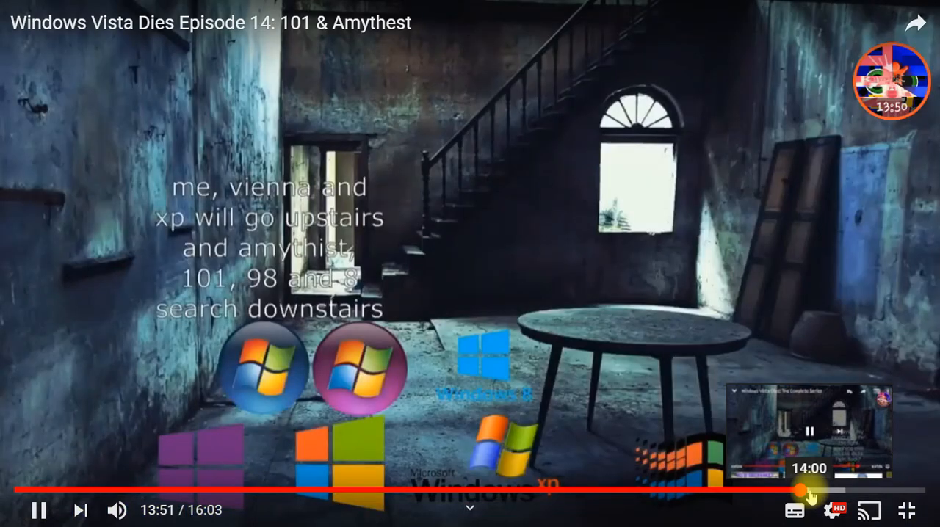
pyautogui.click(470, 265)
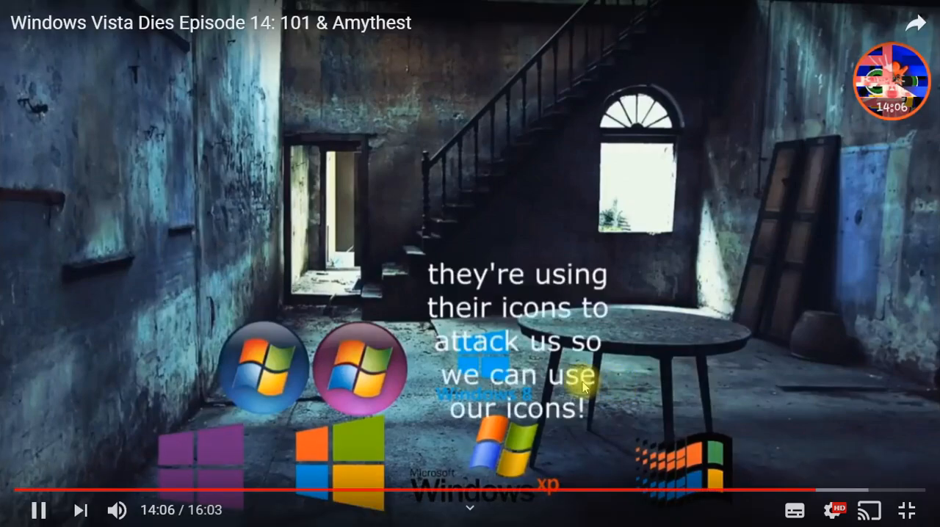
pyautogui.click(470, 265)
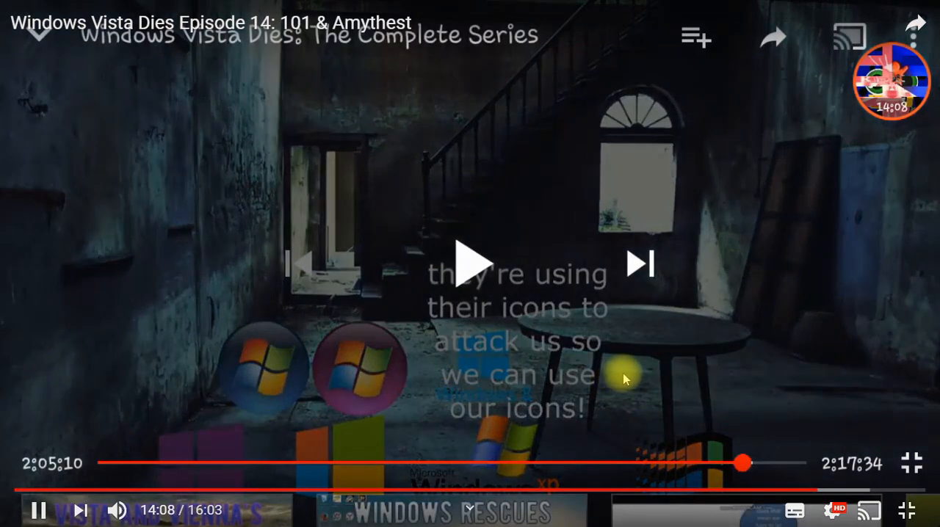